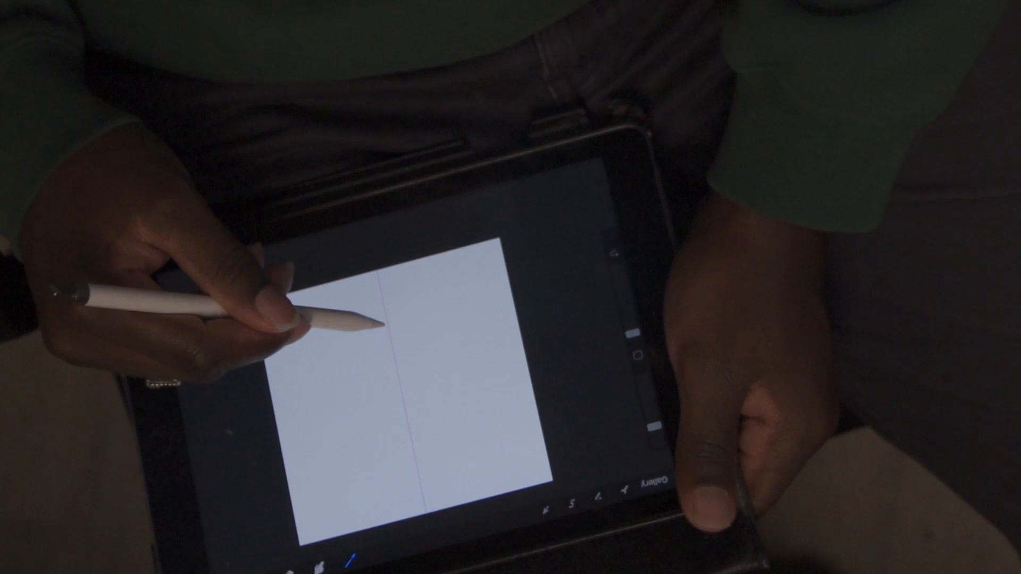
Show the Layers panel listing the layer that holds the vertical line
click(622, 257)
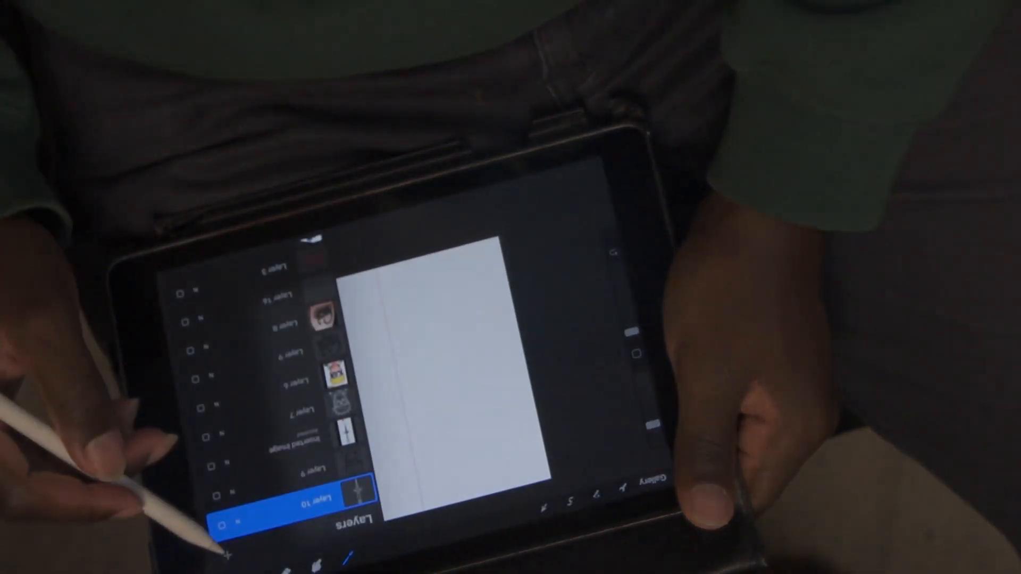